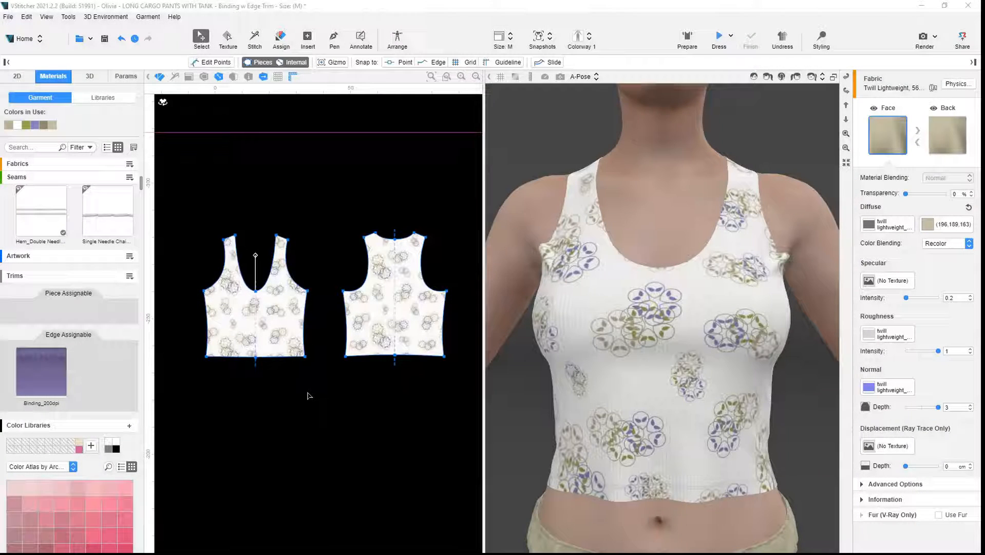
- Apply the Binding_200dpi edge trim to the neckline and armholes, narrowing its texture width to 0.42 cm
click(281, 37)
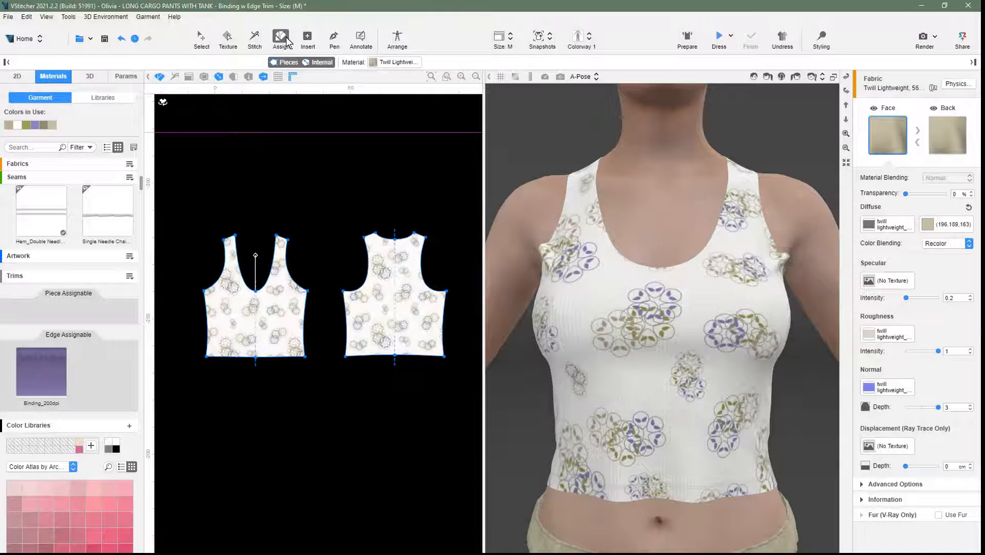
click(40, 371)
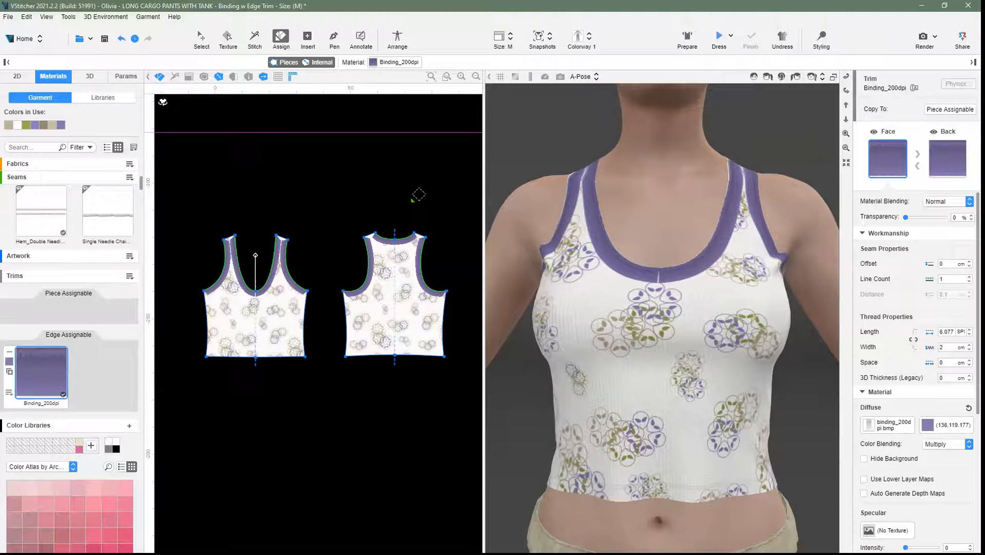
click(886, 424)
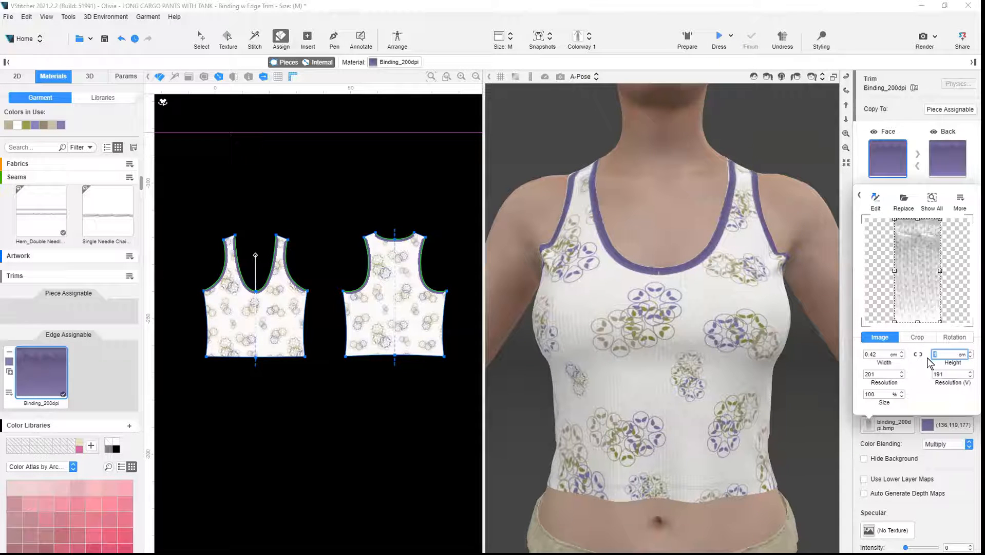
- Focus the 3D view on the shoulder strap and set the trim's 3D thickness to 0.05 cm
right_click(778, 211)
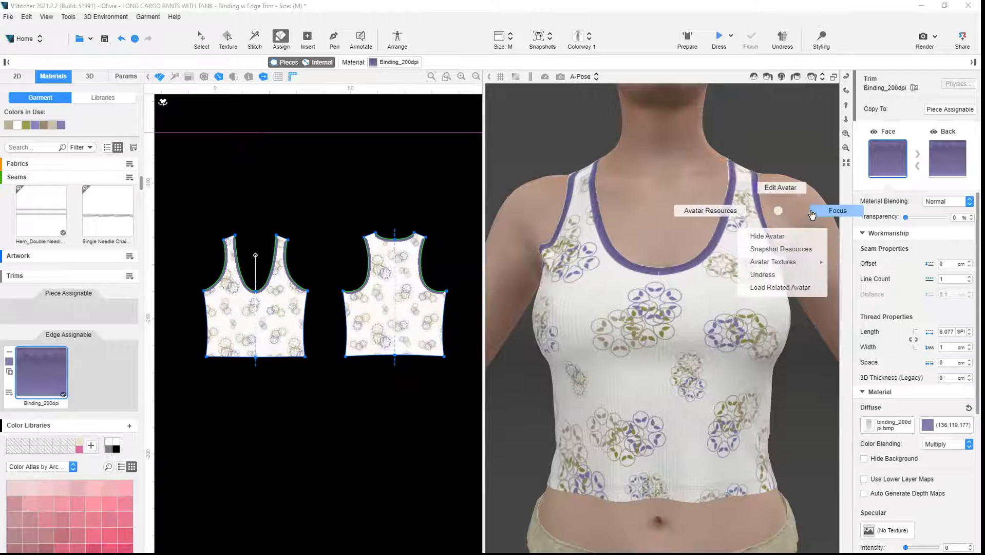
click(838, 210)
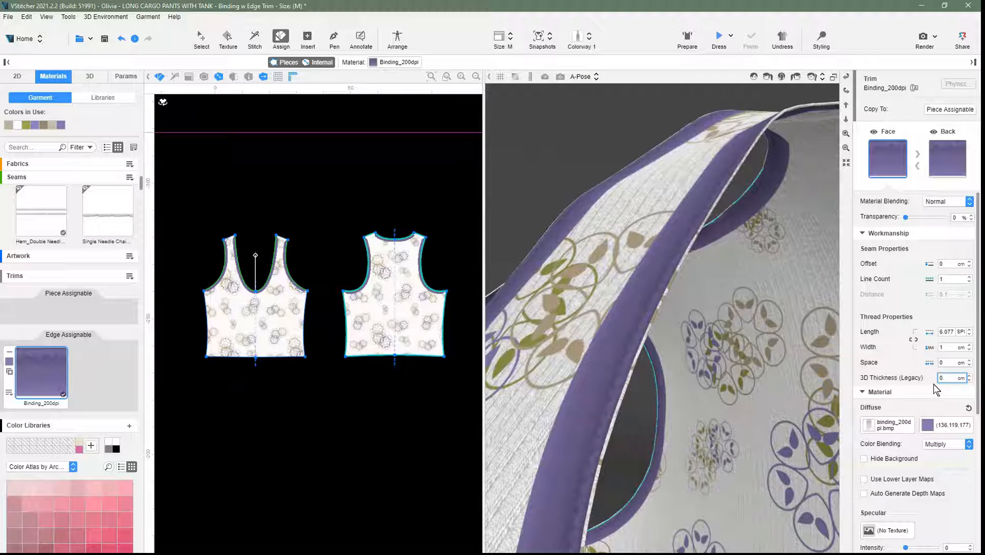
text(0.05)
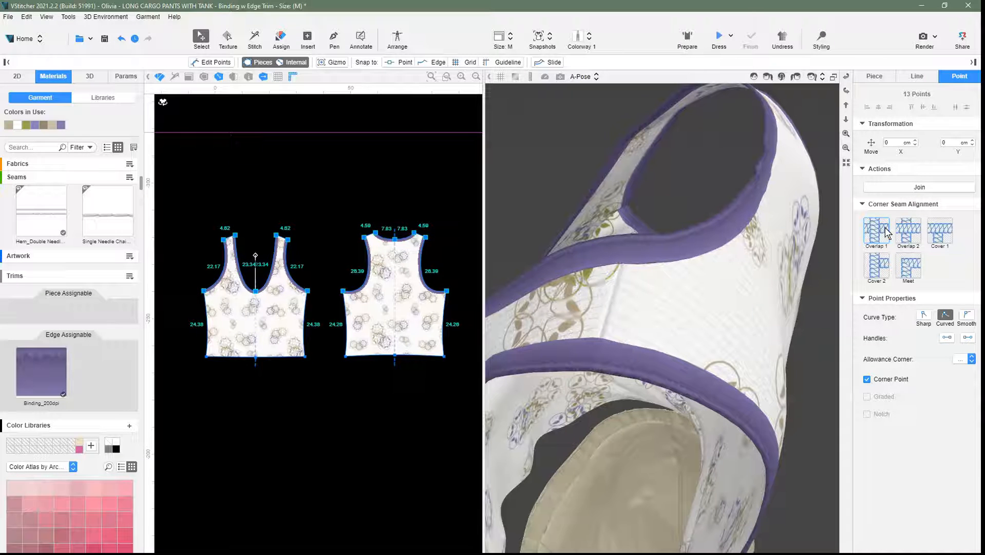
- Set Corner Seam Alignment to Overlap 1 for the selected corner points
click(346, 212)
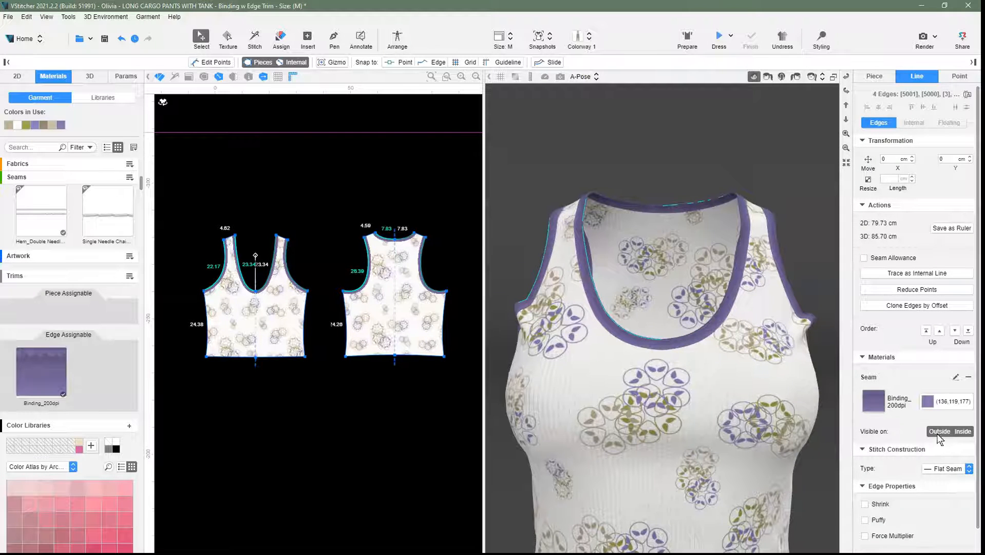
- Show the binding inside and outside, with shrink 15% and force multiplier 4, then update 3D
click(865, 479)
text(4)
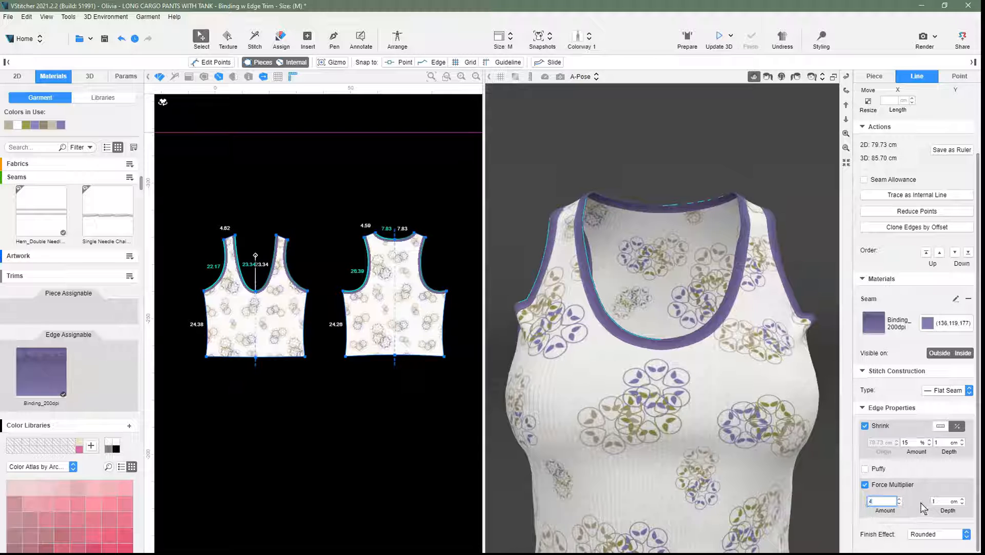
click(719, 35)
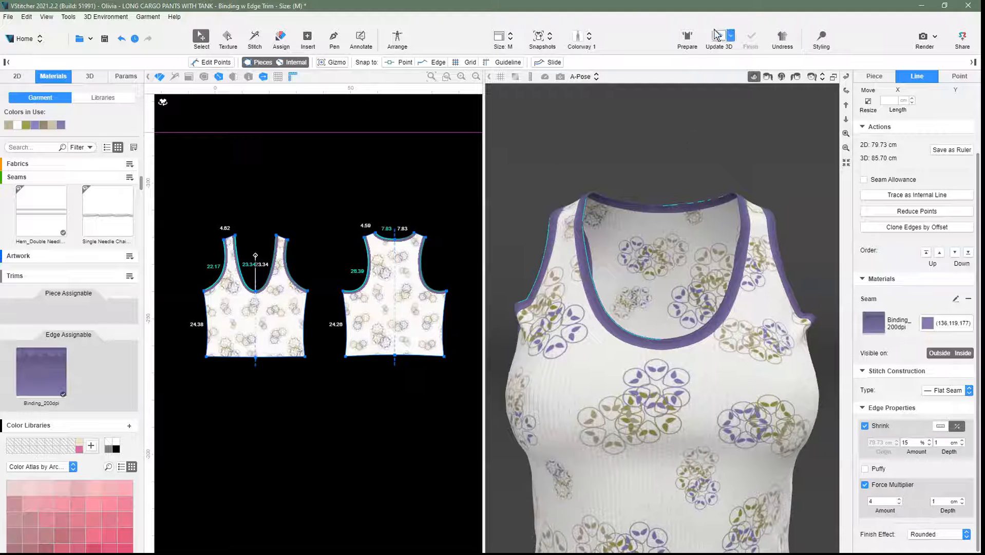
click(718, 35)
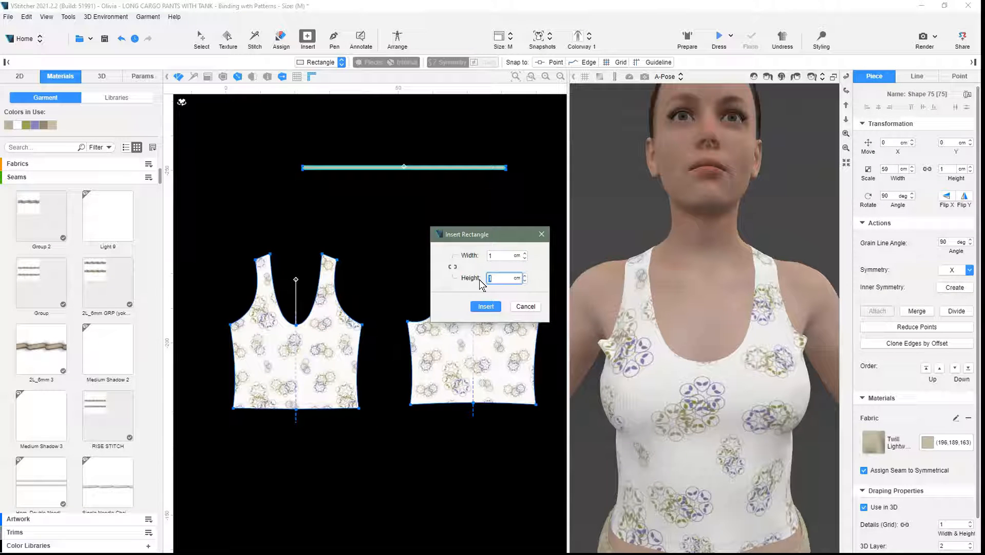
- Insert a rectangle piece with width 1 and height 40.64 cm
text(1)
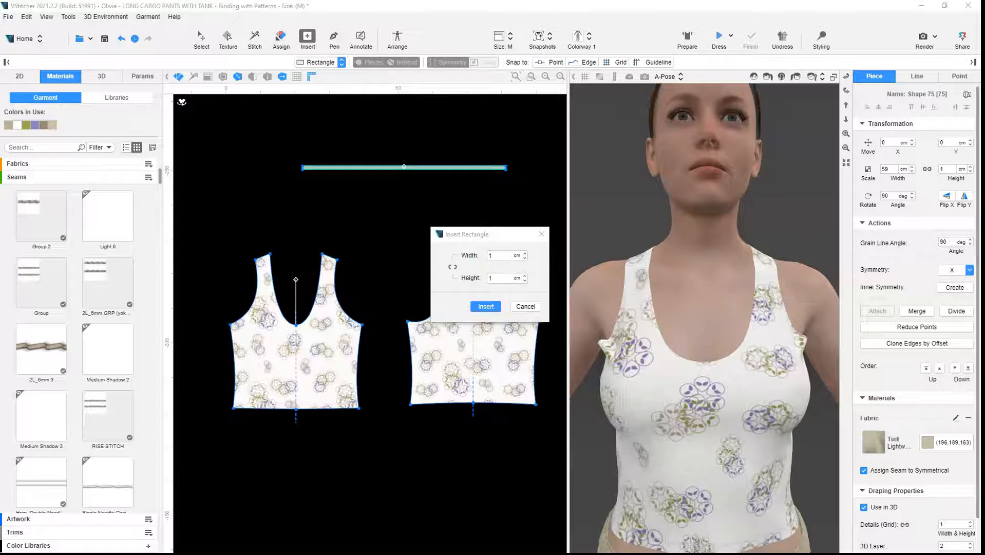
text(40.64)
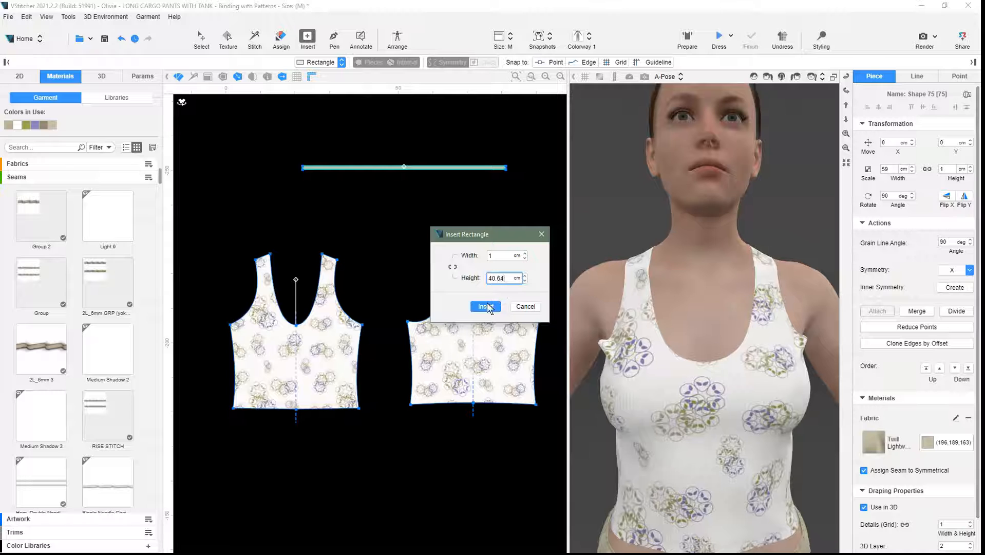
click(484, 306)
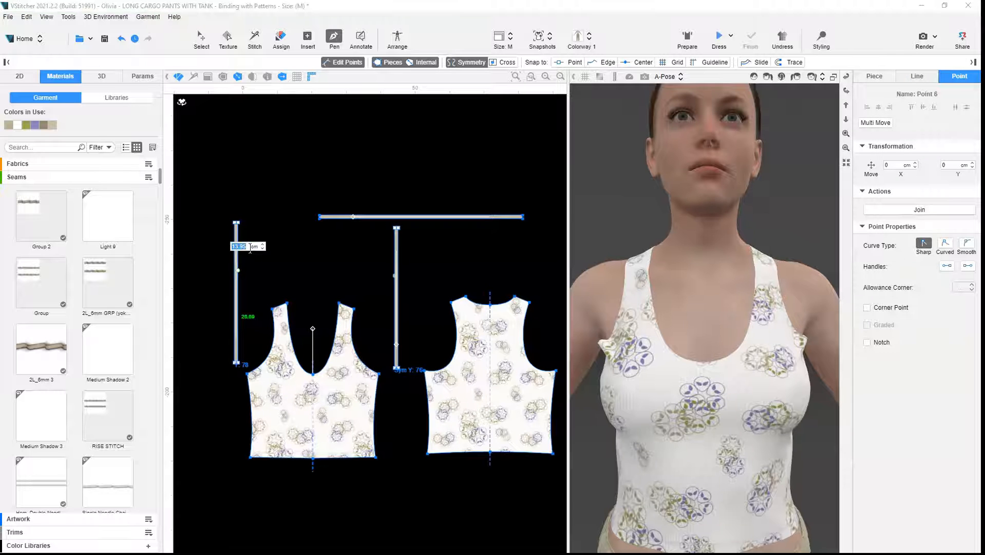
- Move the binding strip points beside the pieces and set the strip length to 22
text(22)
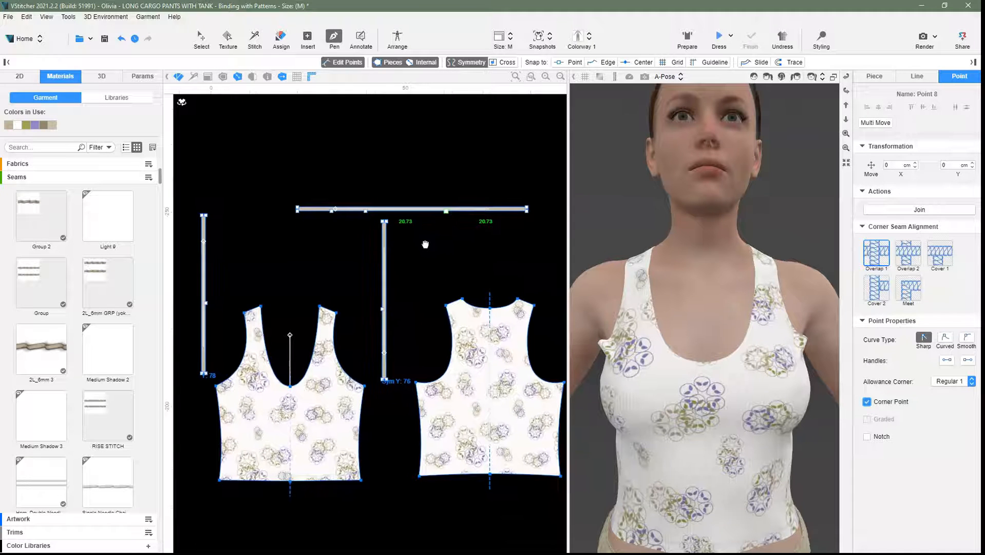
click(200, 36)
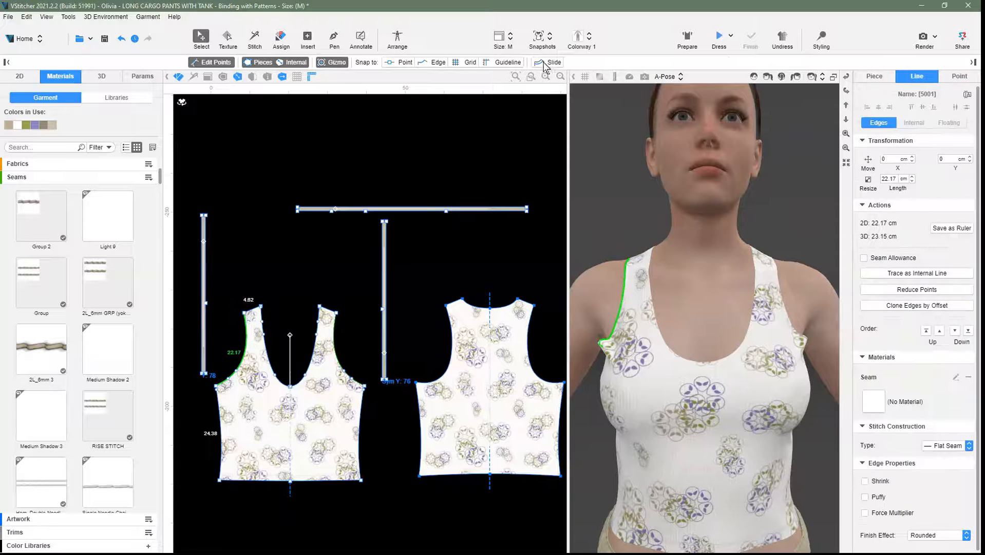
- Slide the neckline and armhole edges in by a distance of -1 cm
click(545, 62)
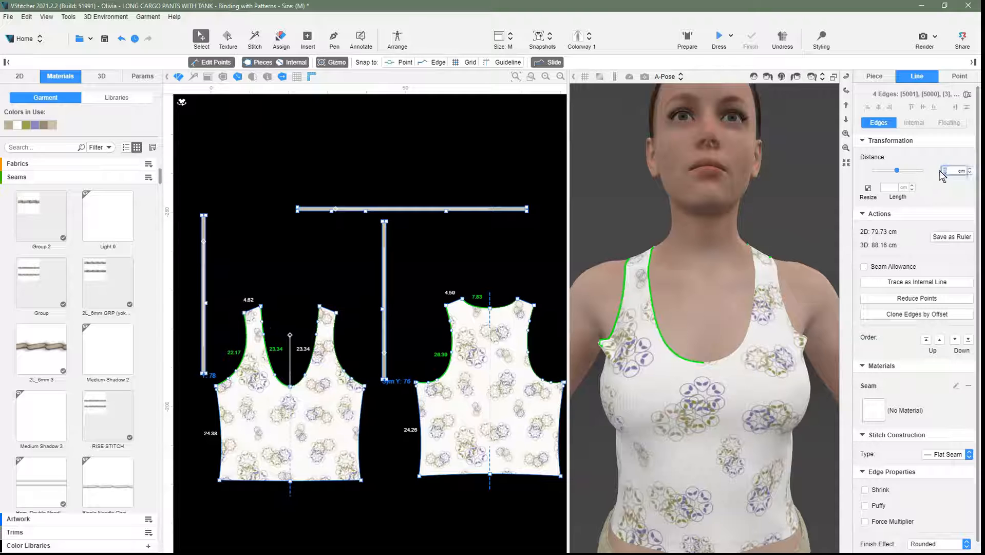
text(-1)
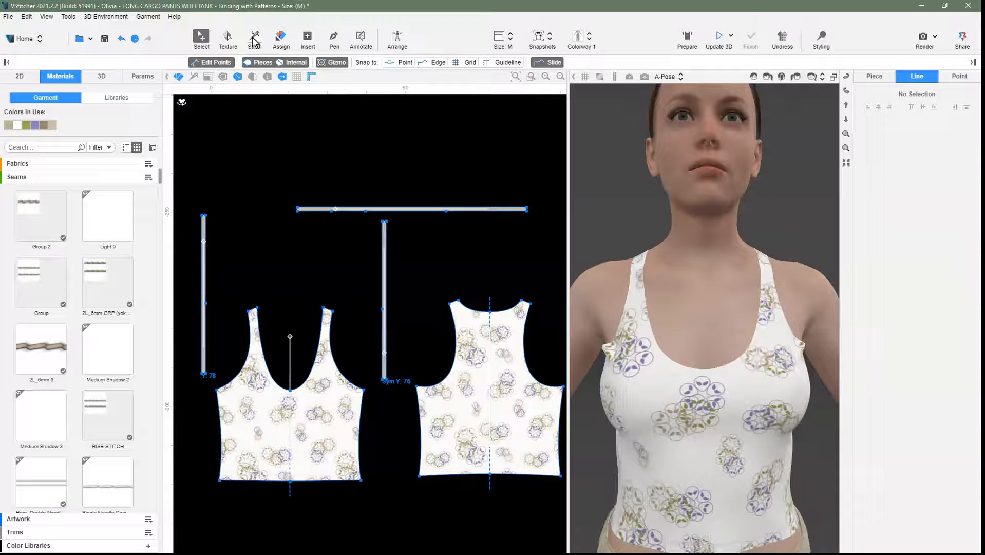
- Stitch the binding strip edges to the matching neckline and armhole edges
click(254, 36)
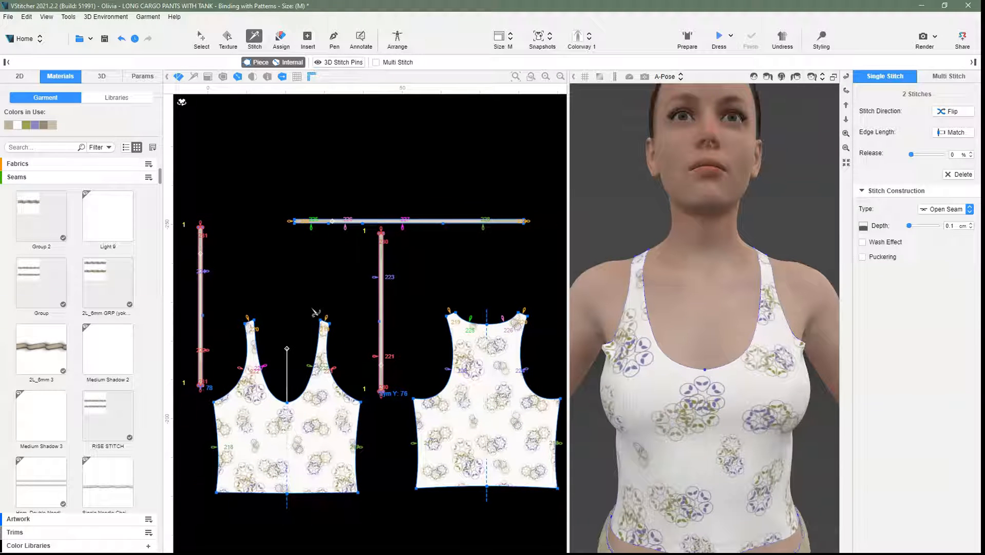
click(280, 39)
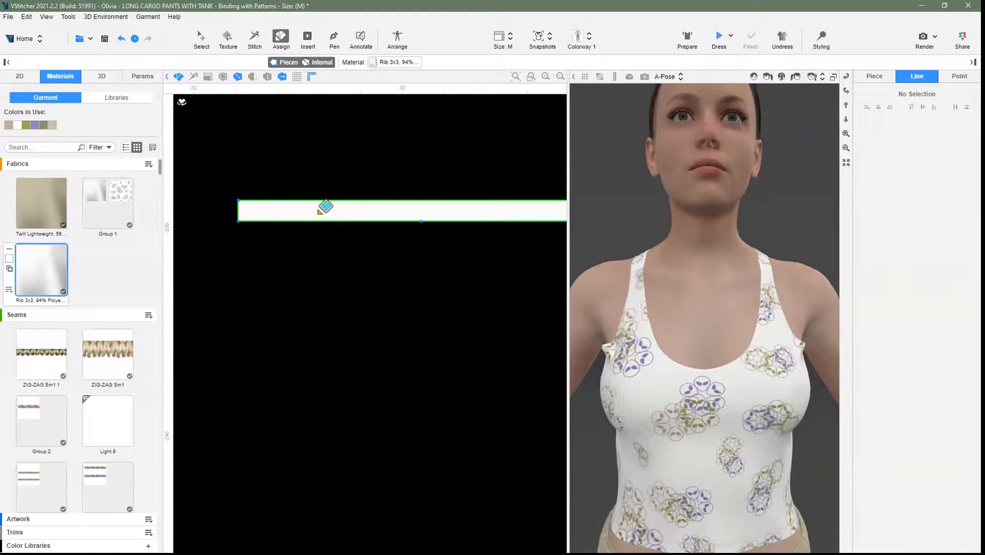
- Assign the Rib 3x3 fabric to the binding strip
click(396, 36)
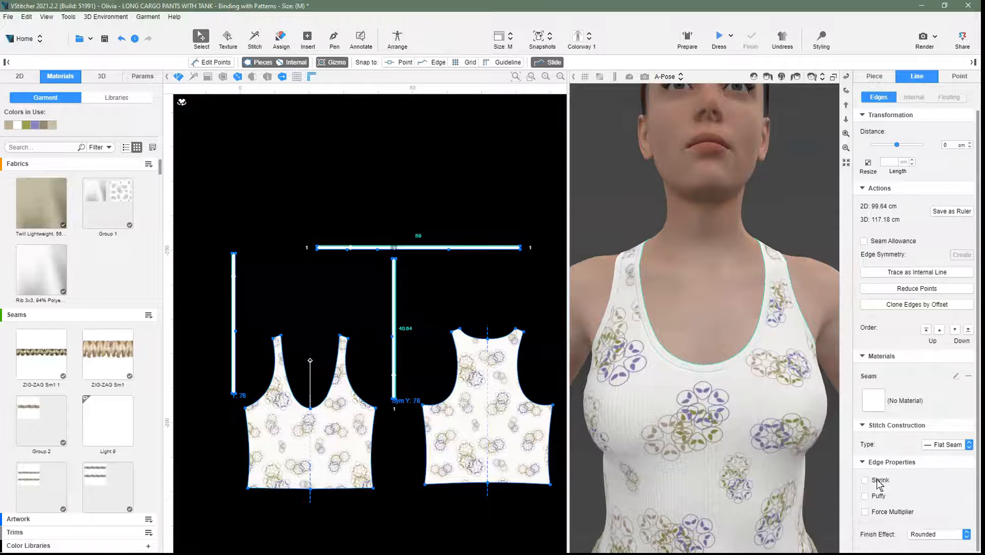
- Give the binding edges 15% shrink, depth 1 and force multiplier 4, then dress the garment
click(866, 480)
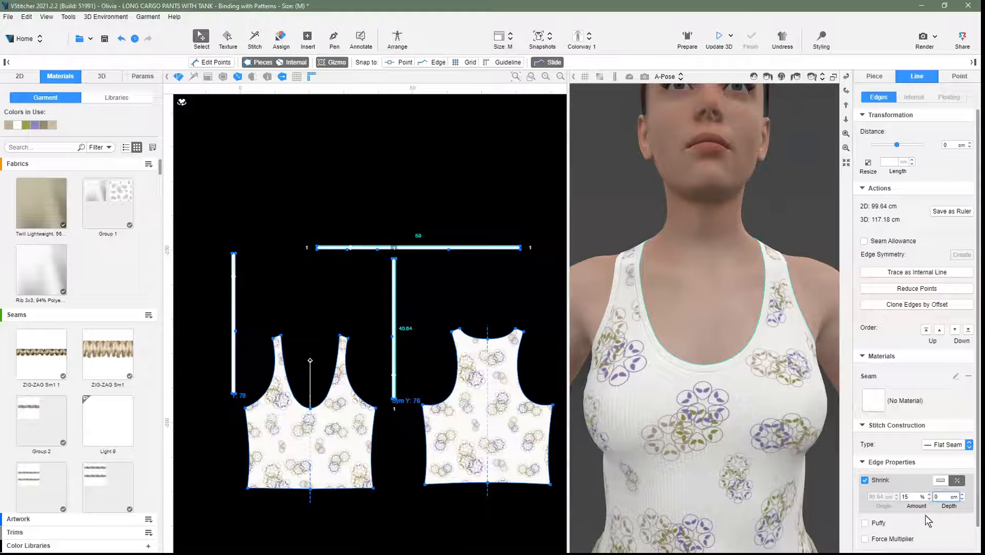
click(865, 487)
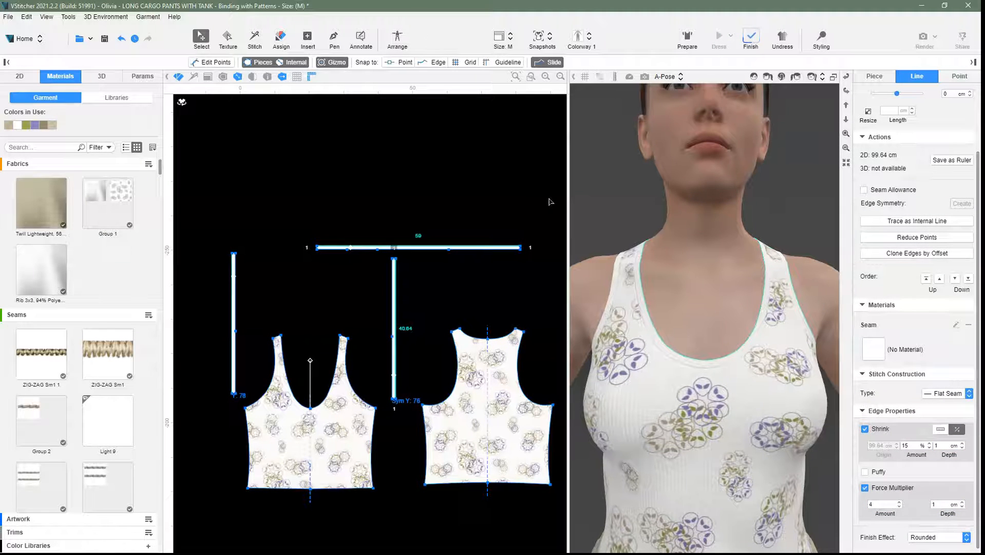
click(750, 35)
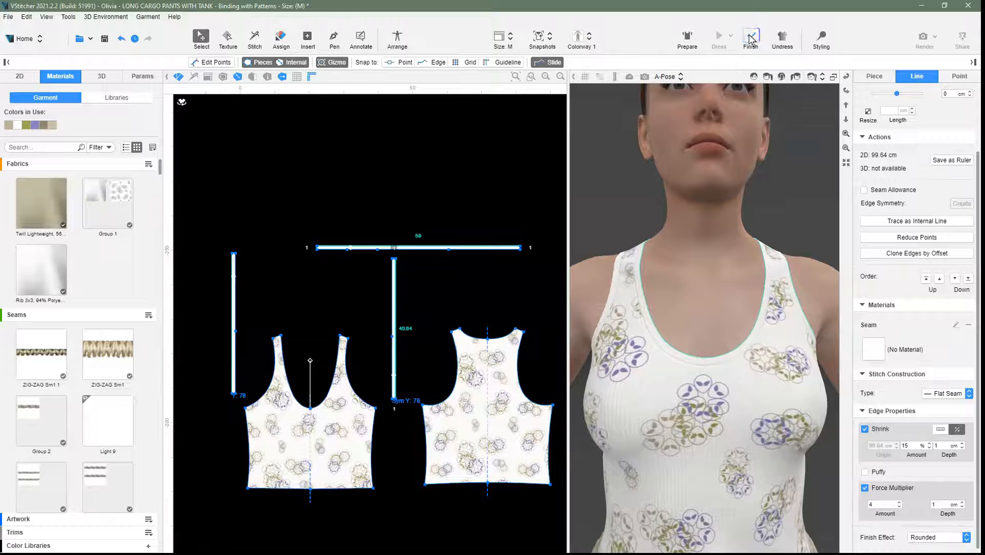
click(750, 39)
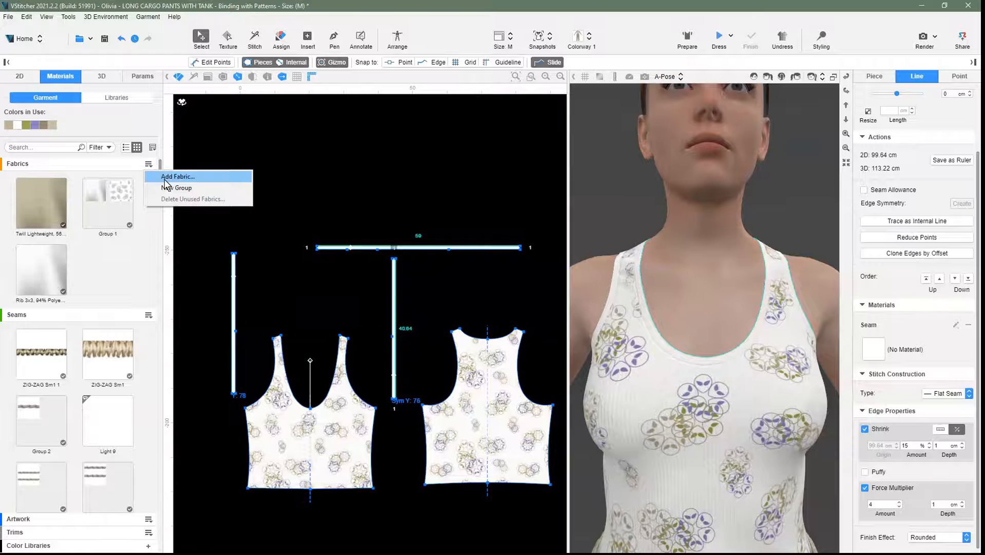
- Add Binding_200dpi.bmp as a new fabric and group it with Rib 3x3
click(177, 176)
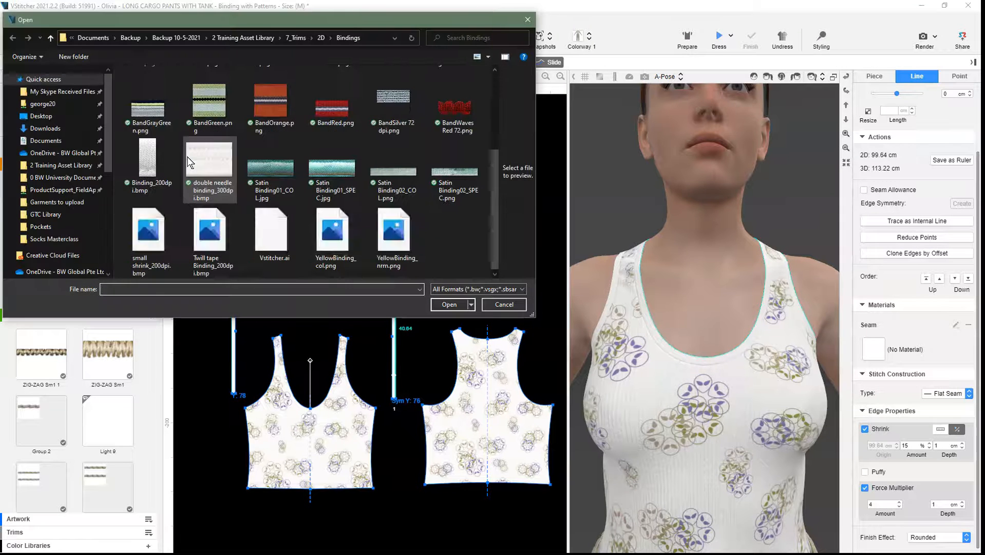
click(502, 304)
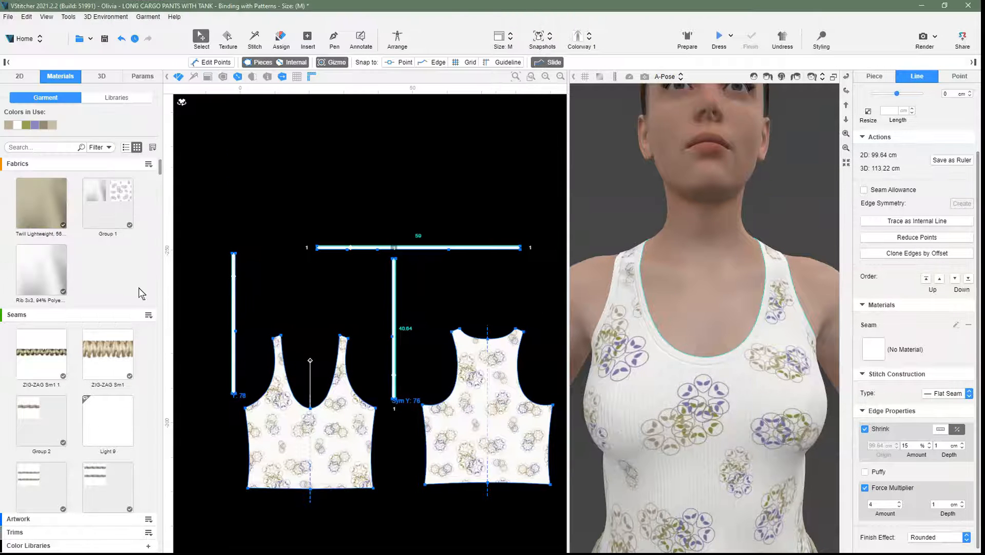
click(107, 267)
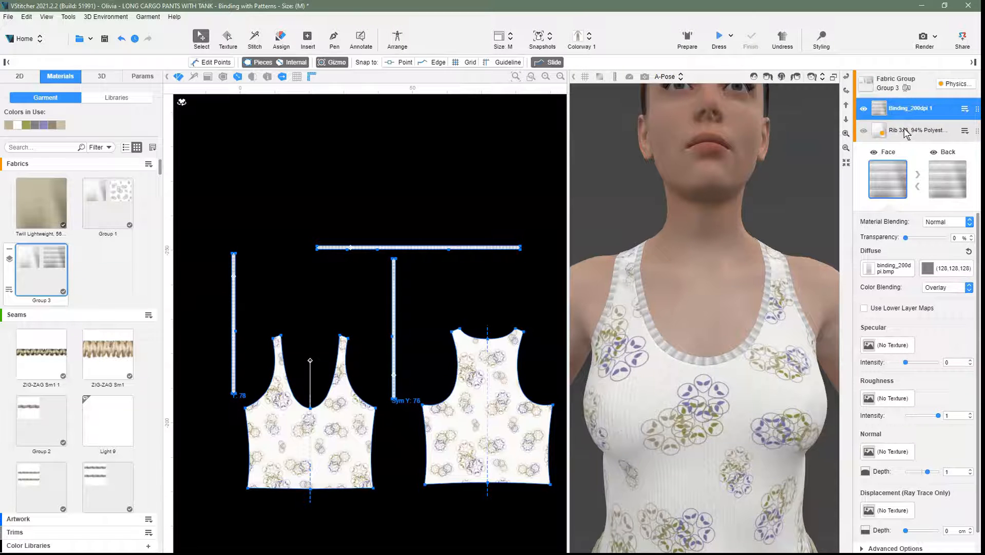
- Set the binding texture's height to 1 cm in its diffuse image settings
click(889, 267)
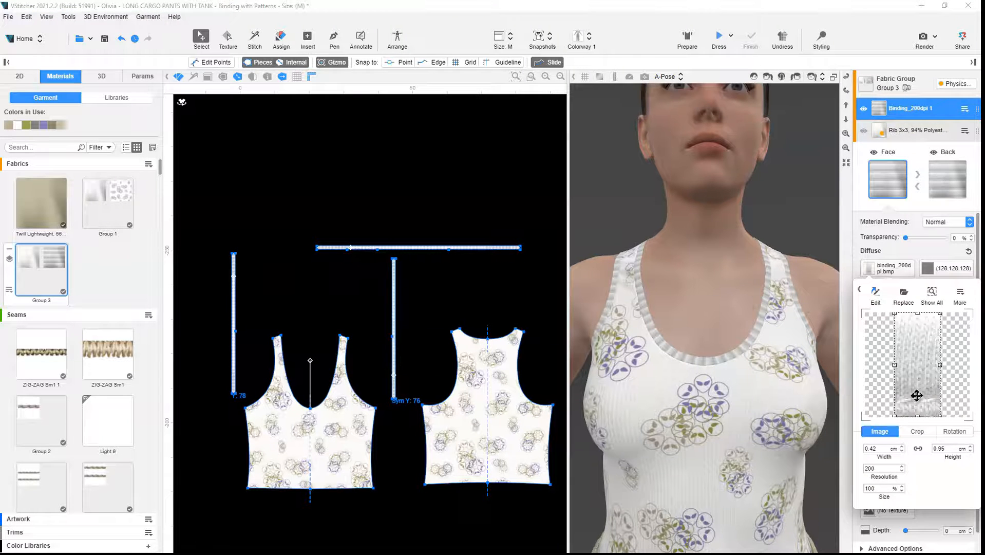
click(949, 448)
text(1)
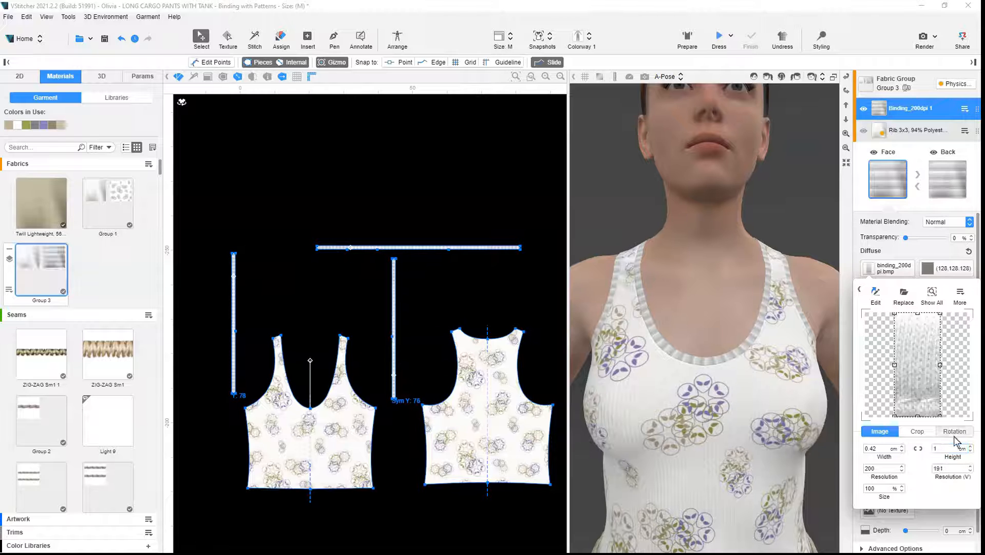
click(953, 431)
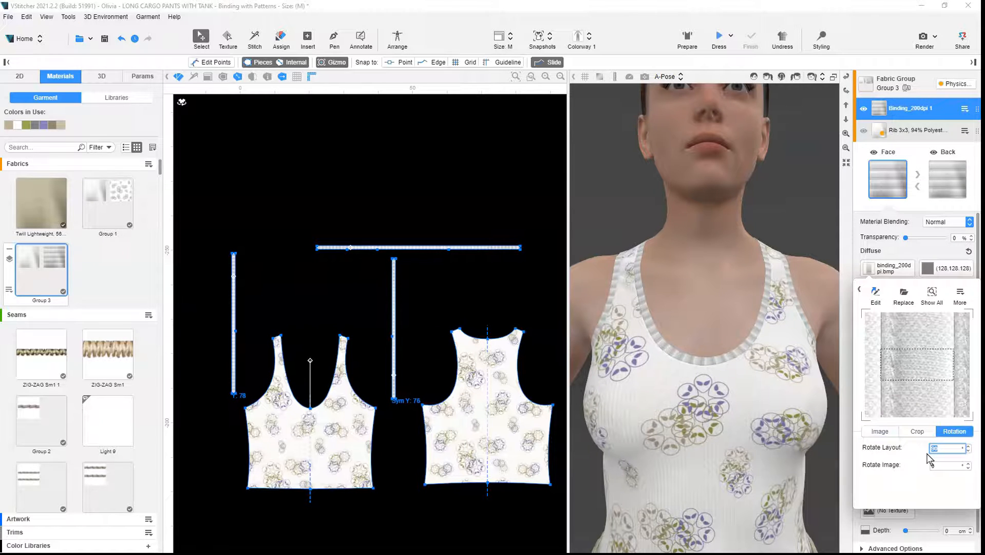